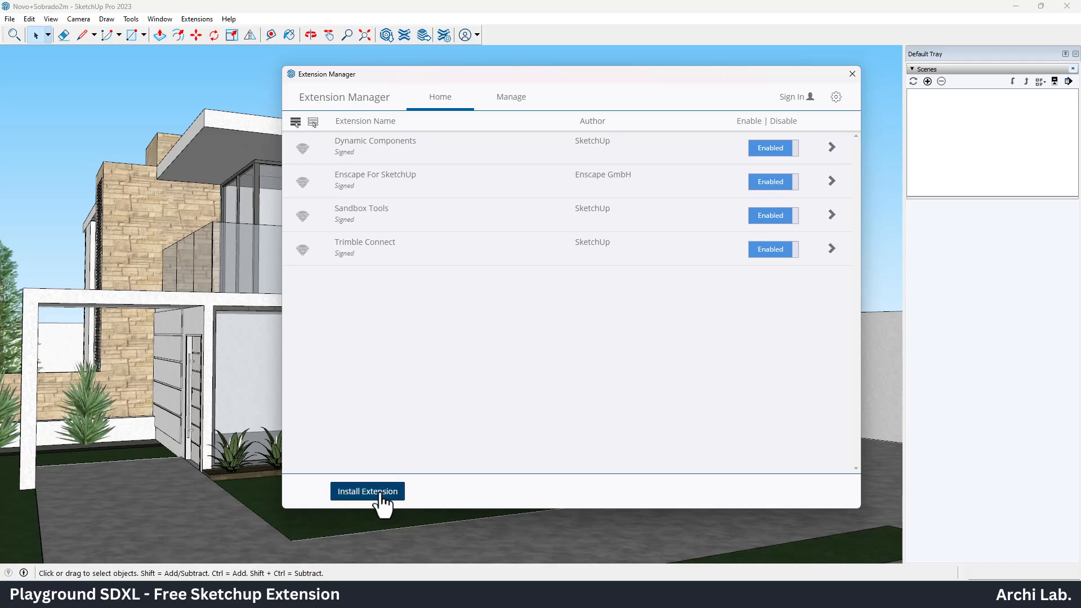
- Install Playground.rbz from the Desktop, agreeing to load the unverified extension
left_click(368, 491)
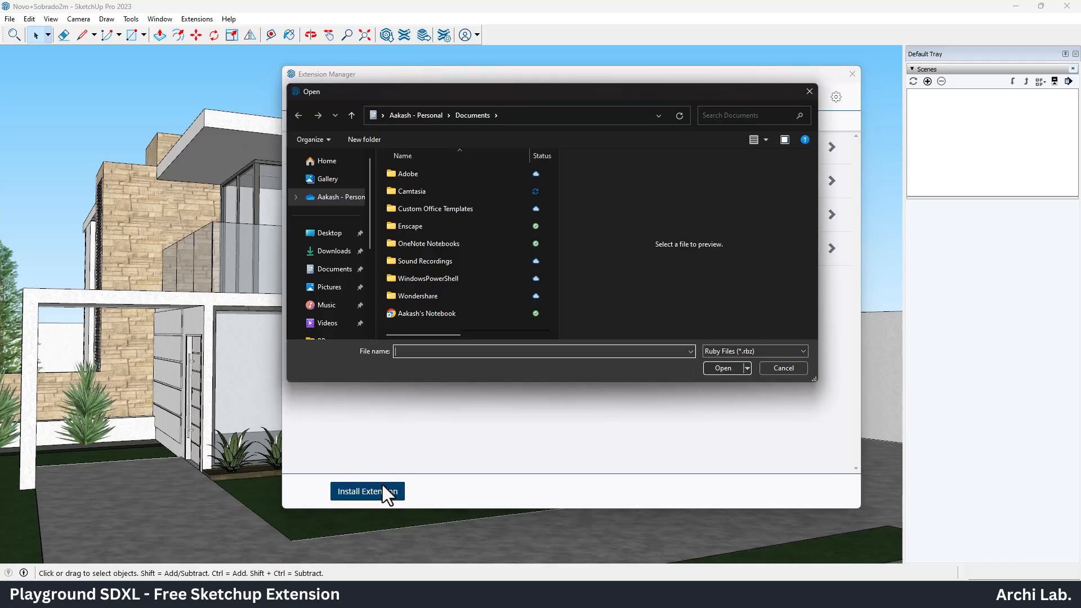
left_click(329, 232)
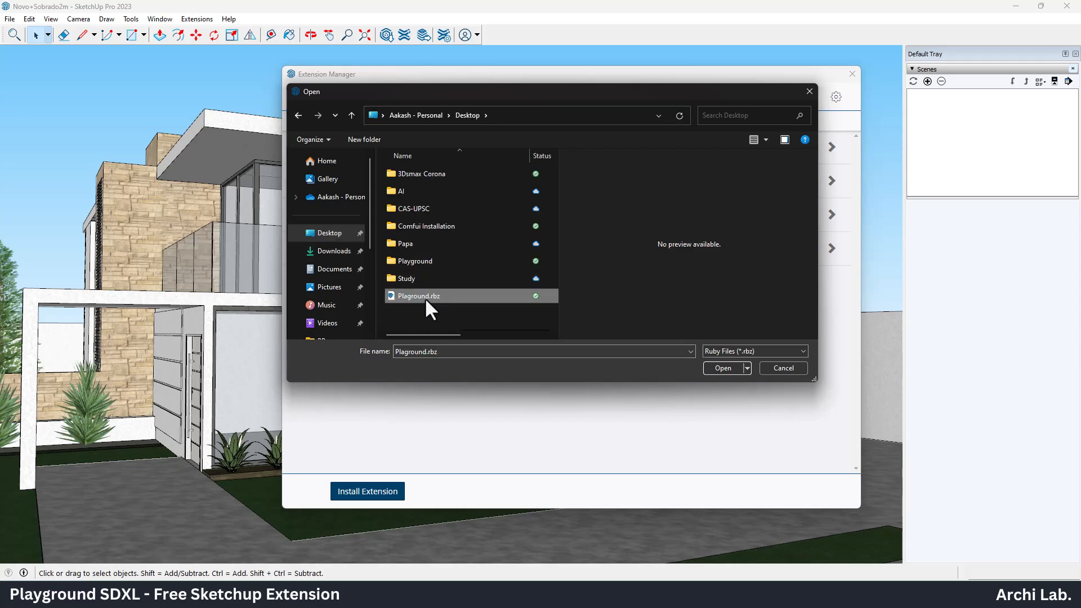
left_click(722, 367)
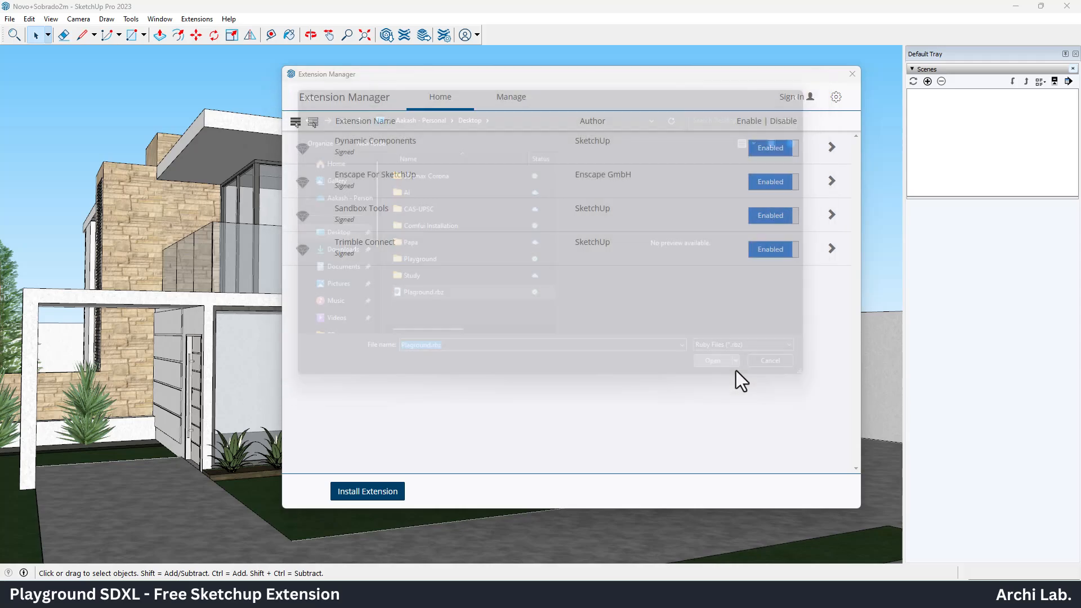
left_click(713, 361)
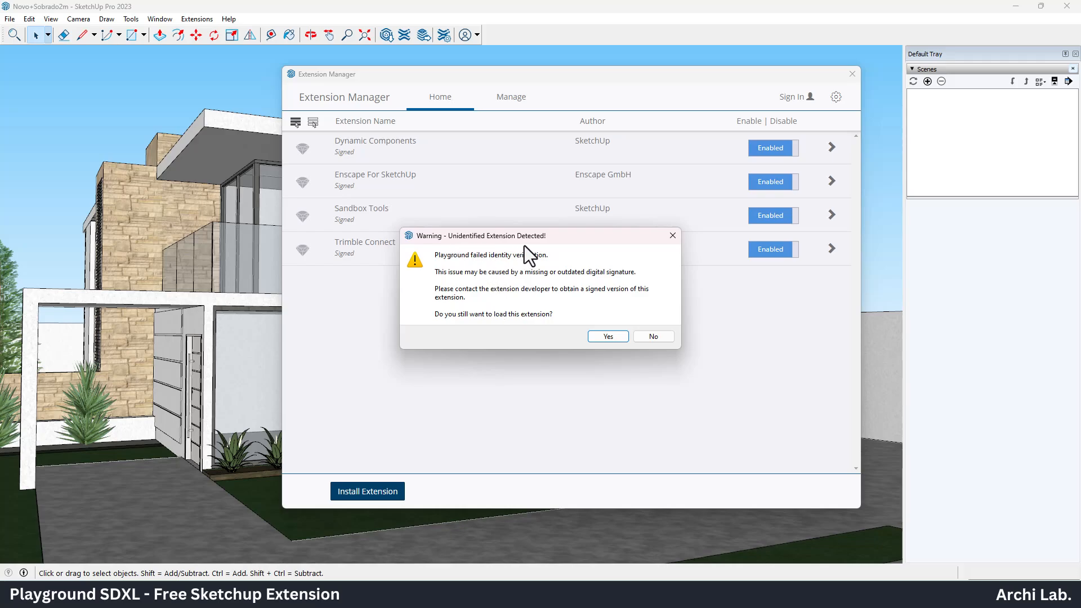
left_click(606, 337)
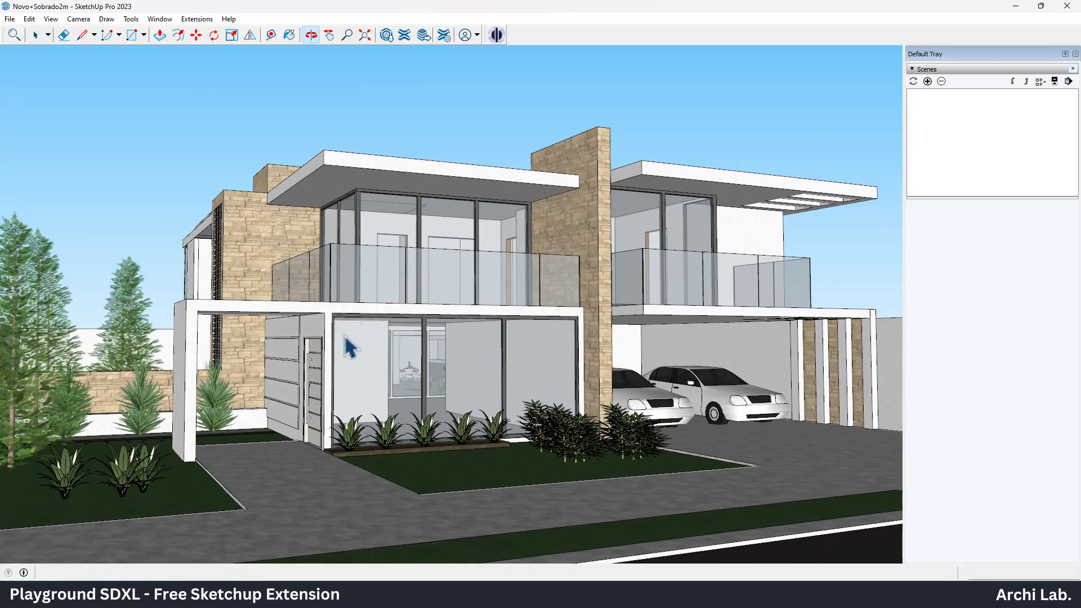
- Reassign the '/' shortcut to File/Export/2D Graphic in Preferences and save
left_click(158, 20)
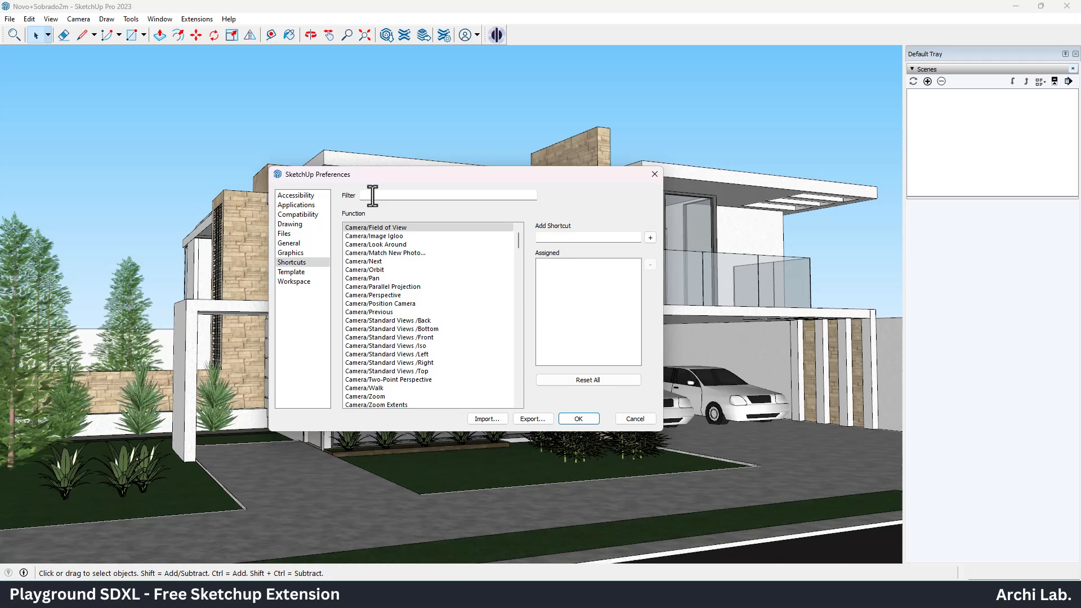
type("export")
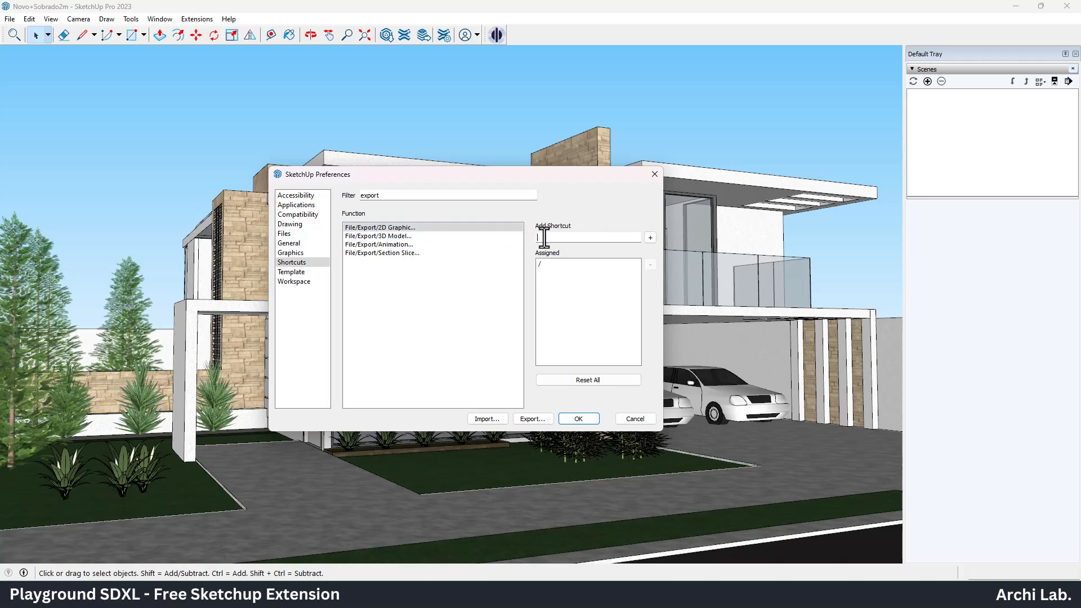
left_click(648, 238)
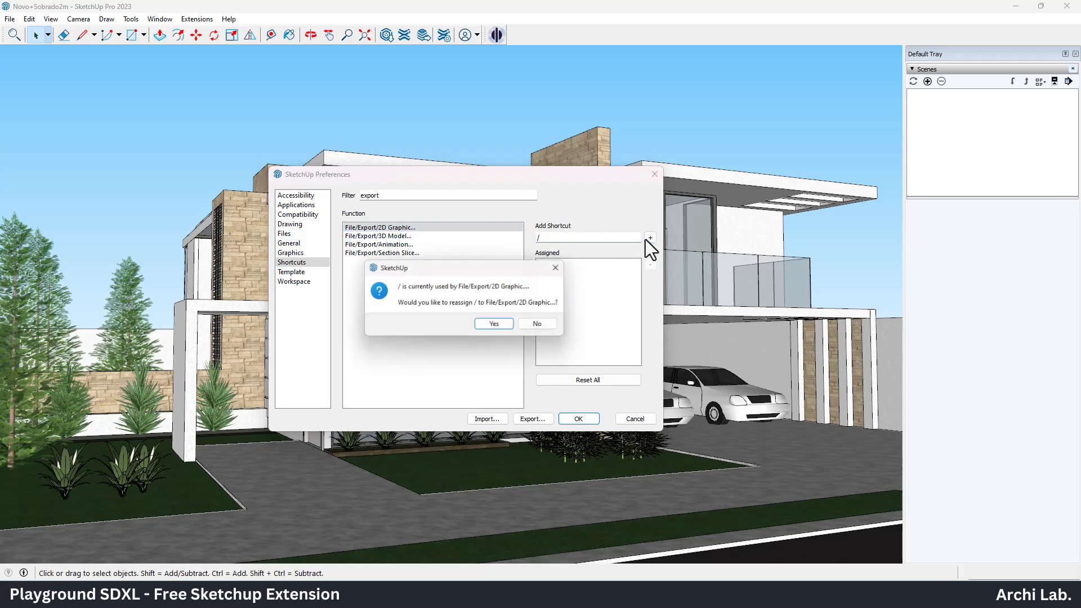
left_click(536, 323)
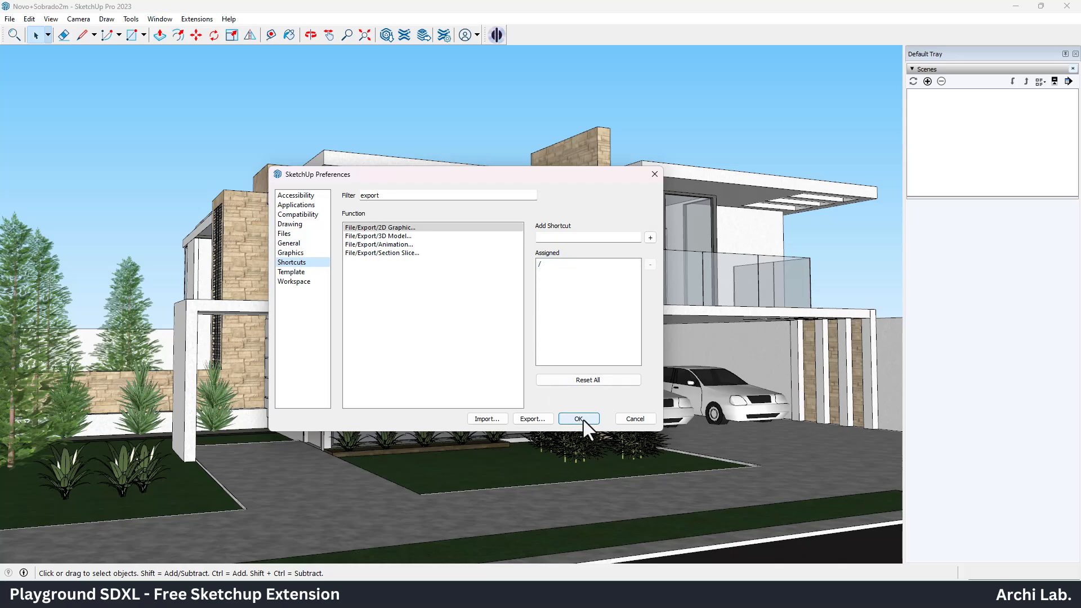
left_click(578, 419)
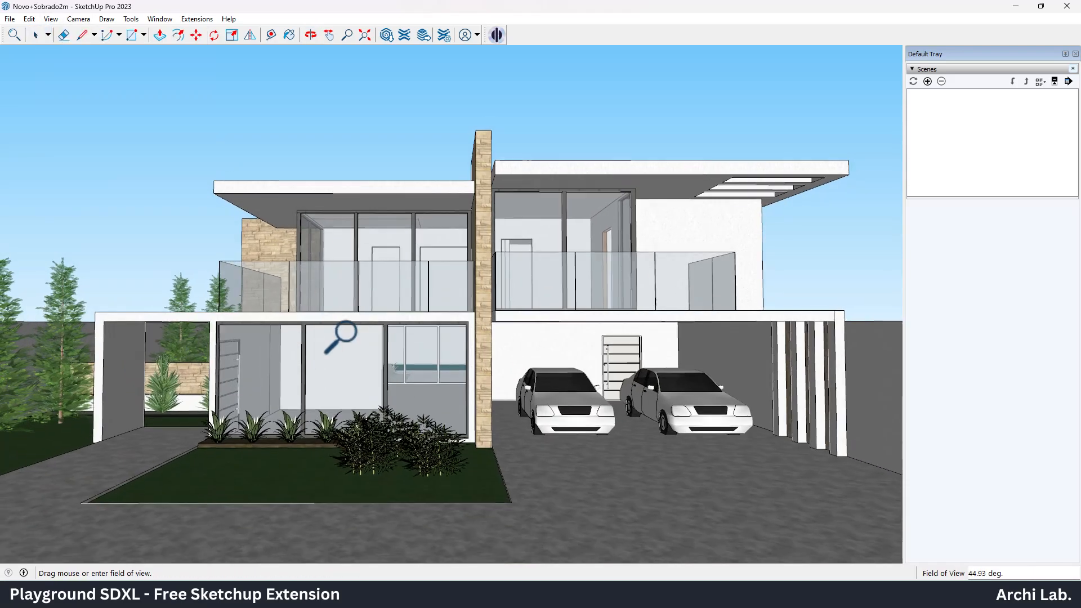
- Save the current frontal view of the villa as Scene 1
left_click(926, 81)
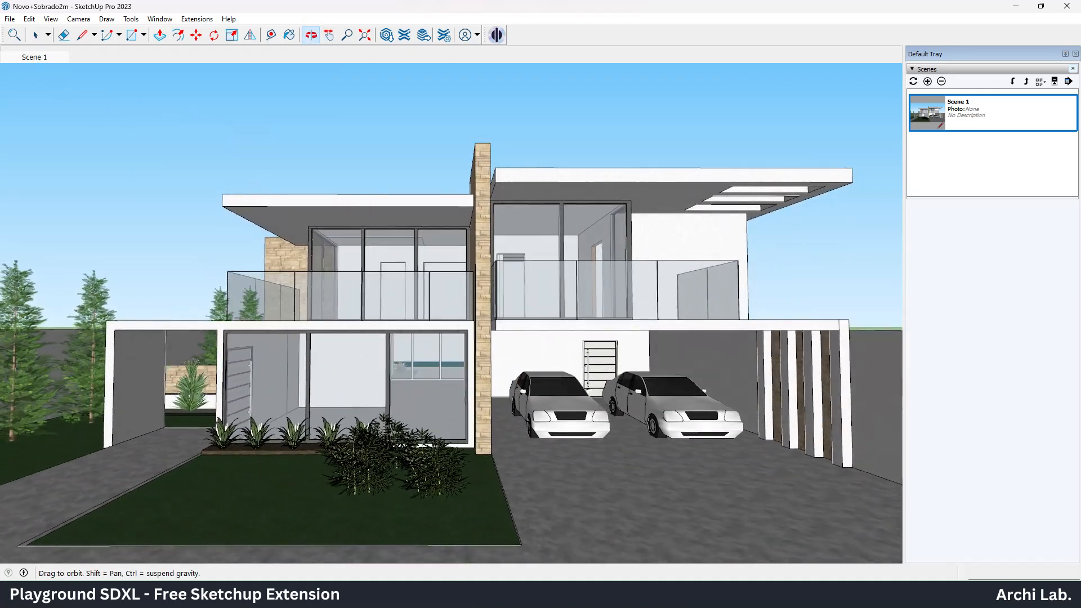
mouse_move(495, 35)
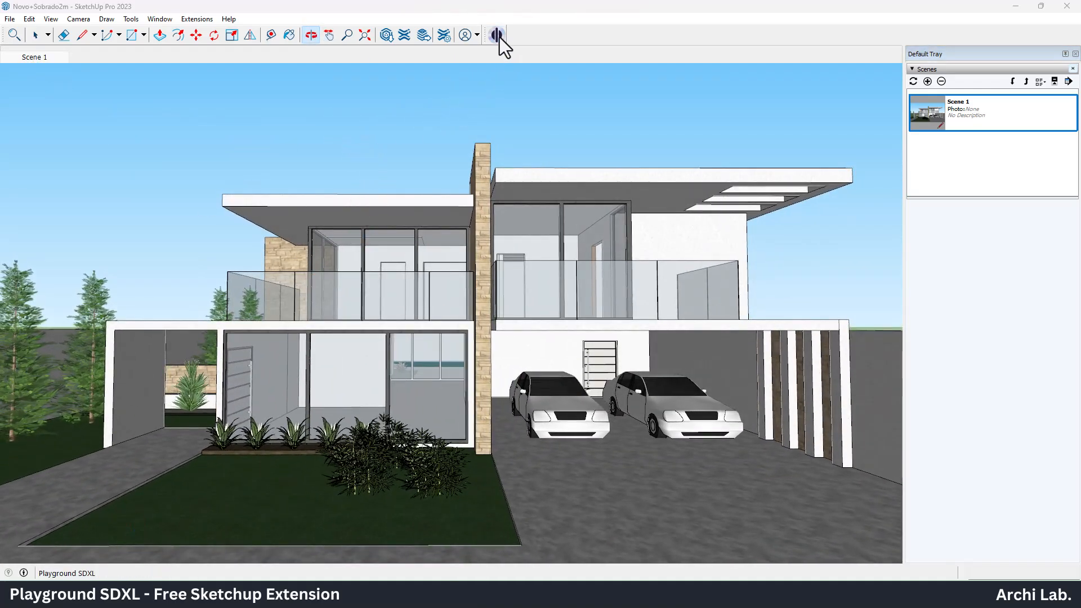
- Open the Playground SDXL panel and sign in with Google
left_click(495, 35)
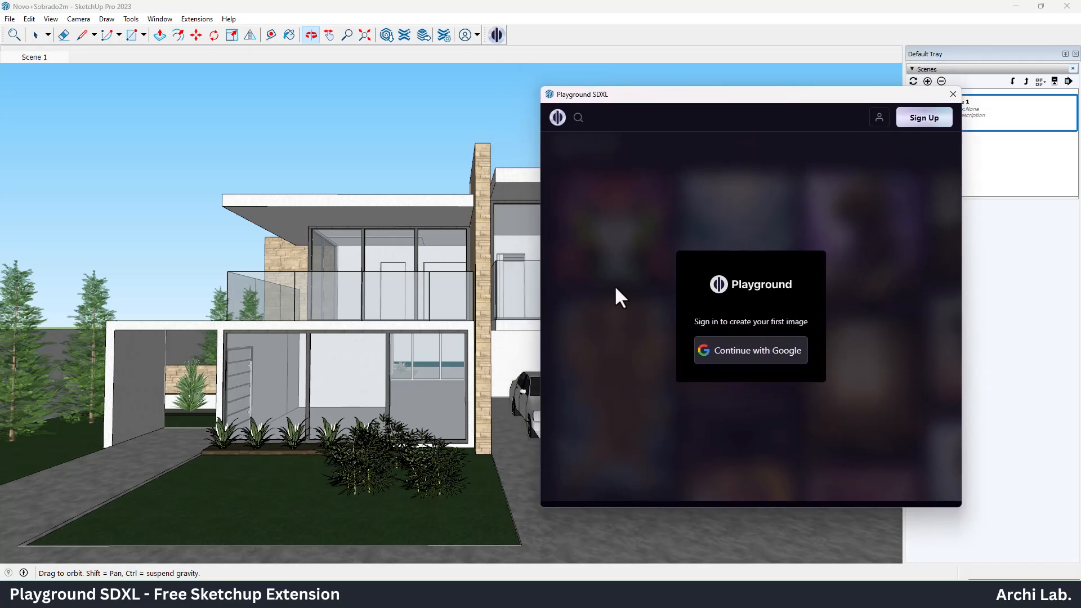
mouse_move(776, 365)
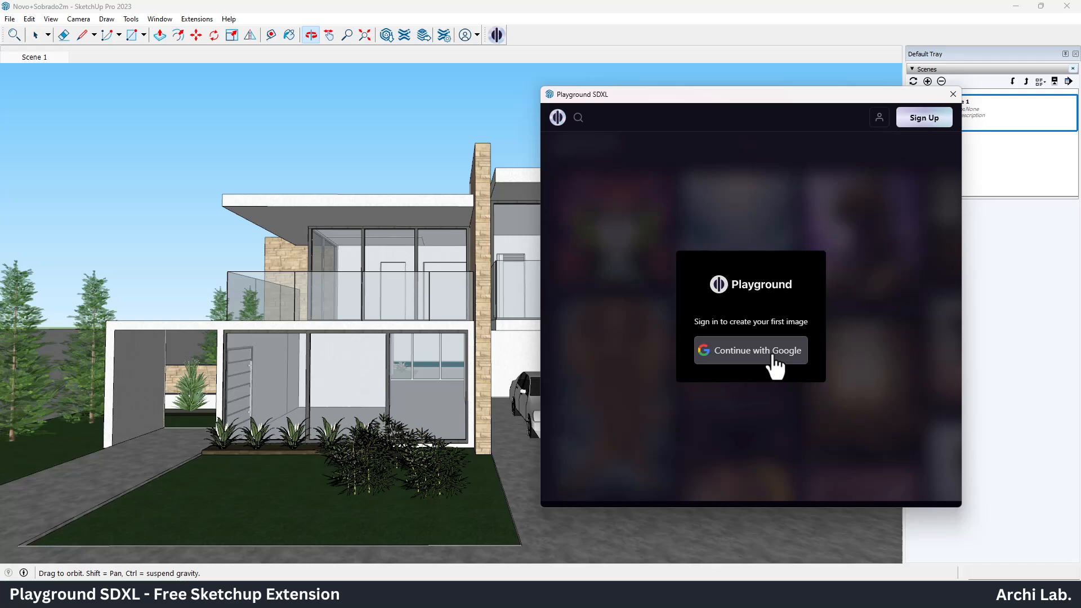
mouse_move(731, 406)
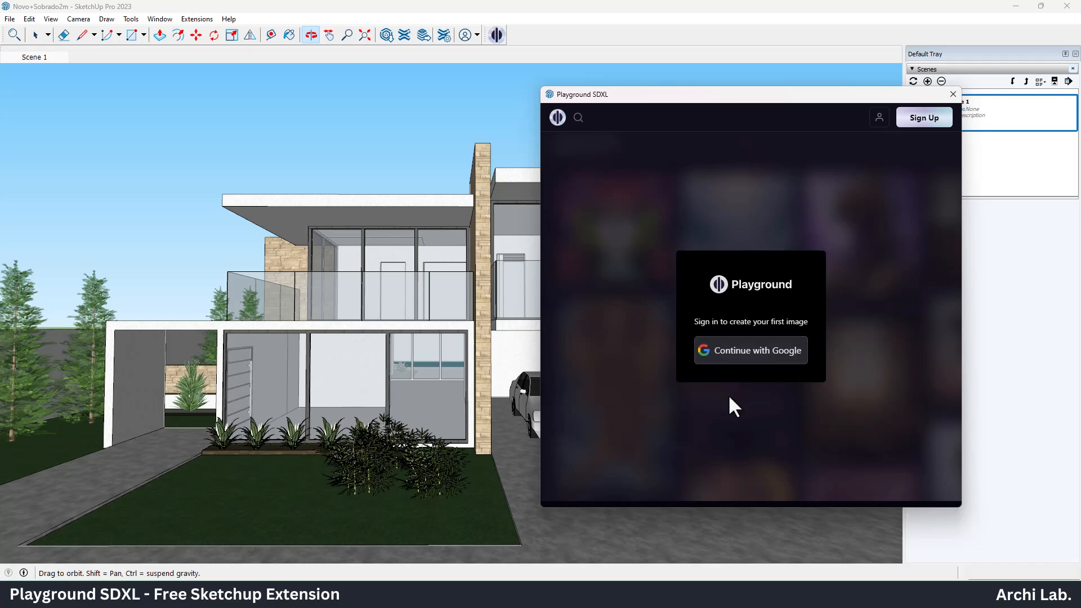
left_click(750, 349)
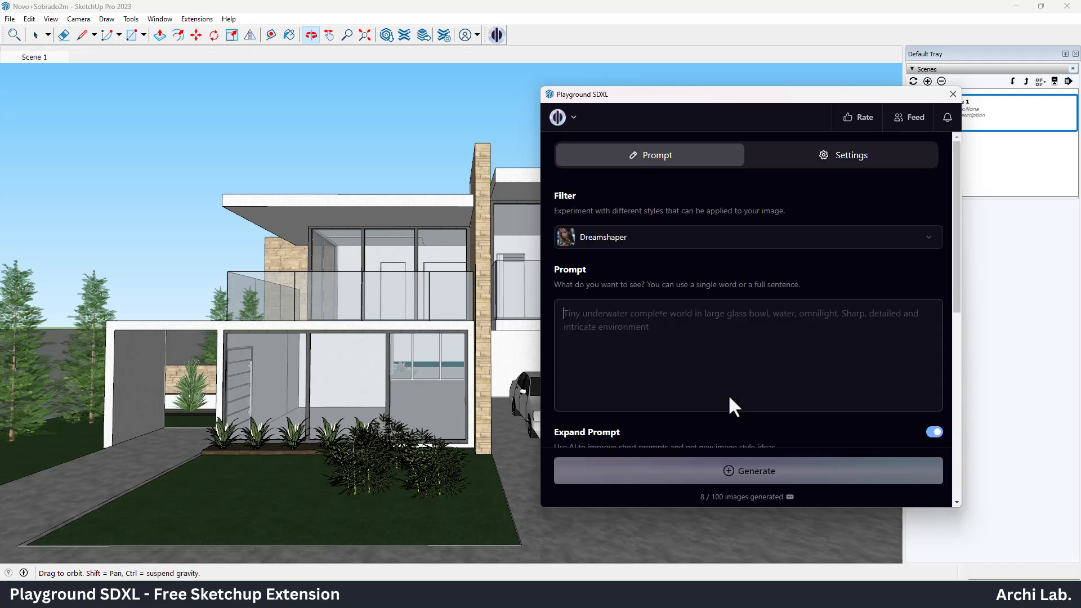
mouse_move(649, 154)
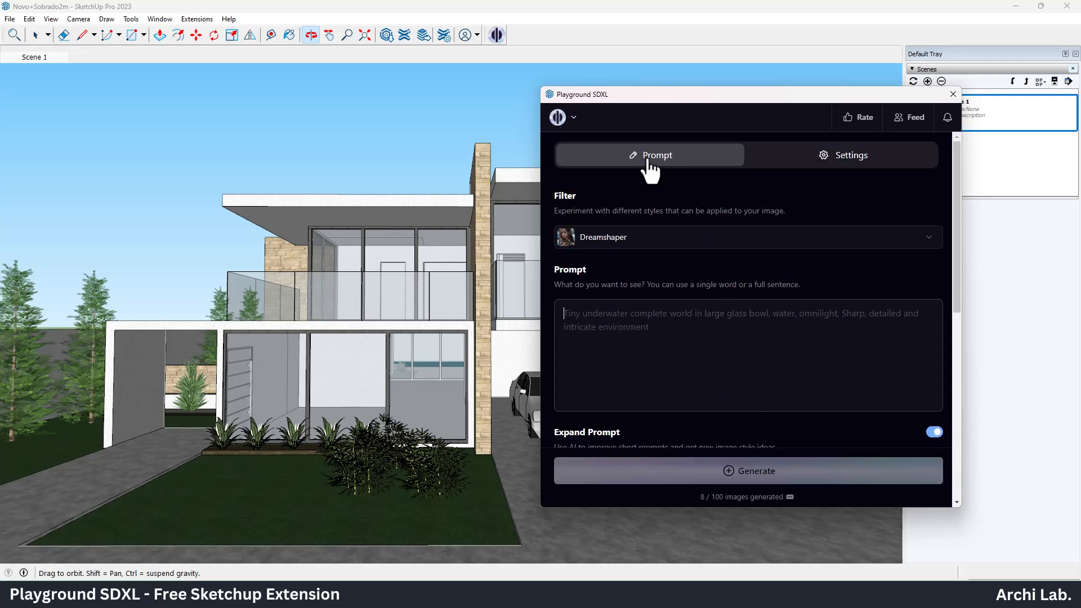
- Review Presets and Model settings, keeping no preset, Stable Diffusion XL and 1024×1024
left_click(842, 154)
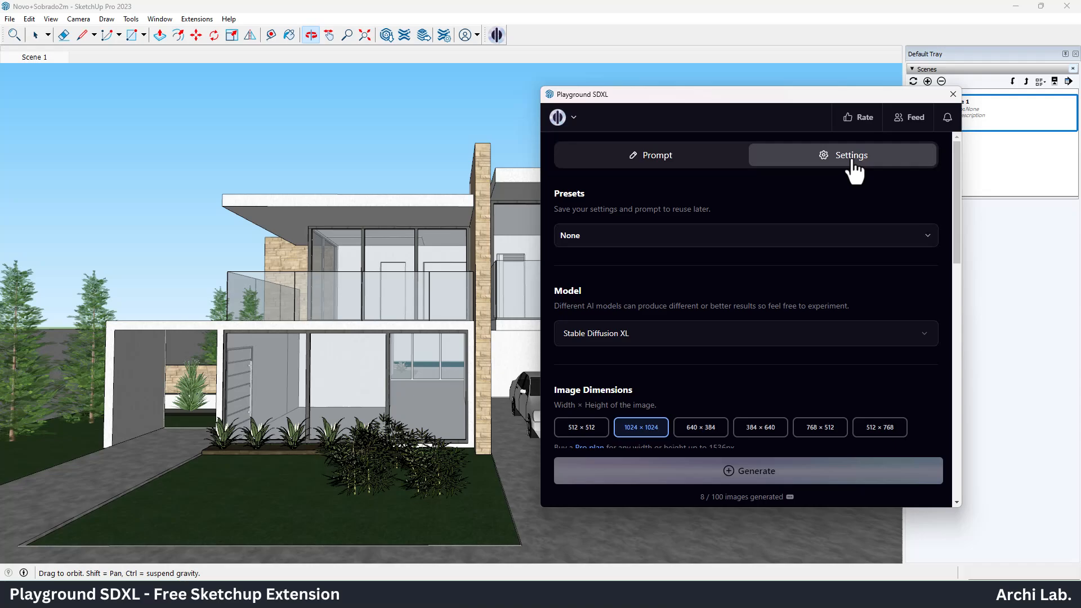
mouse_move(813, 166)
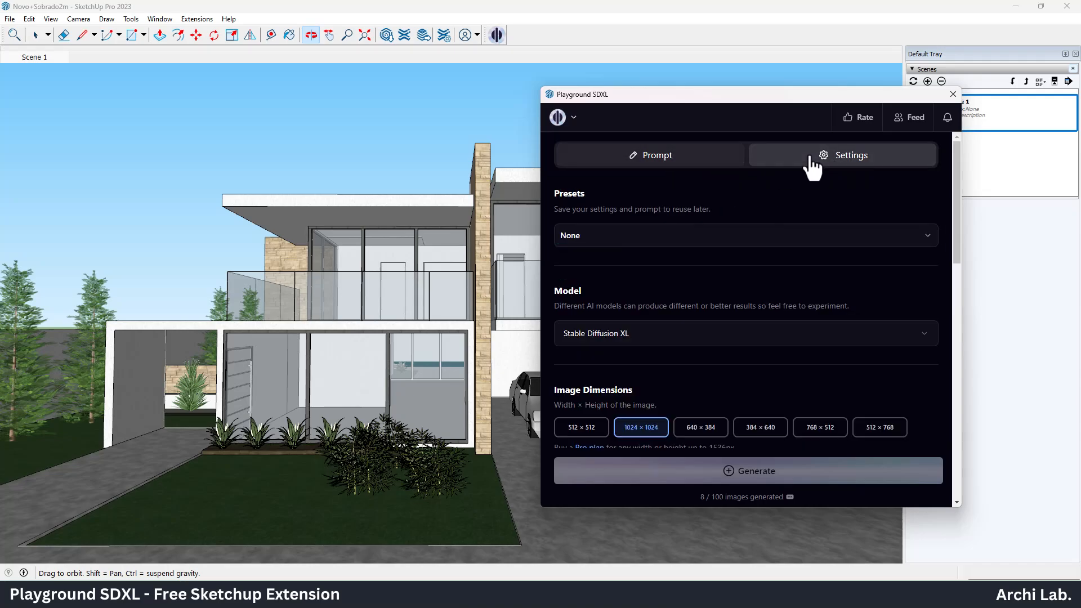
mouse_move(584, 212)
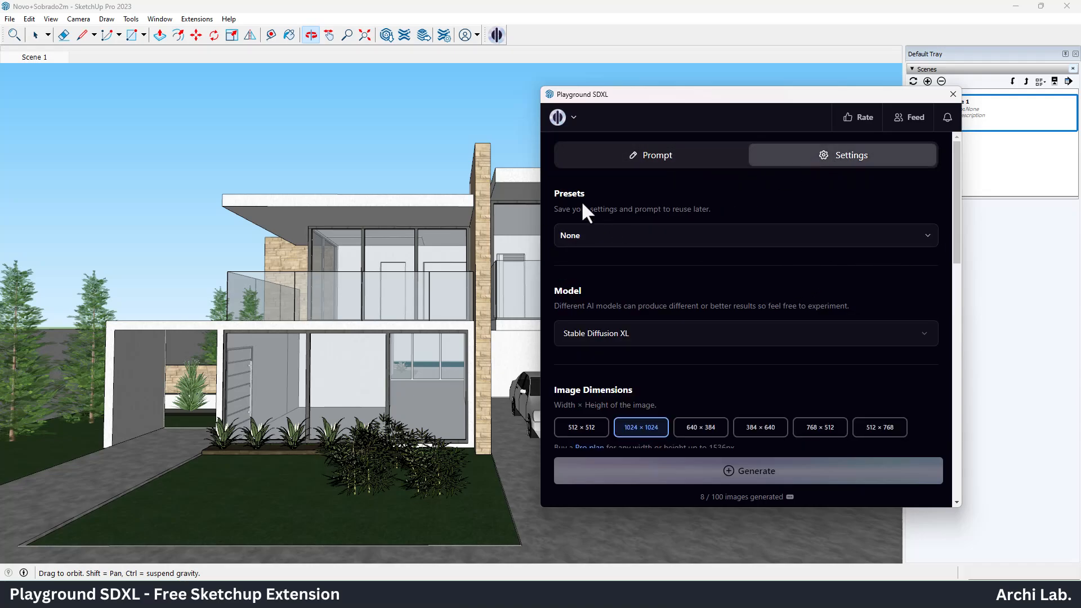
left_click(745, 236)
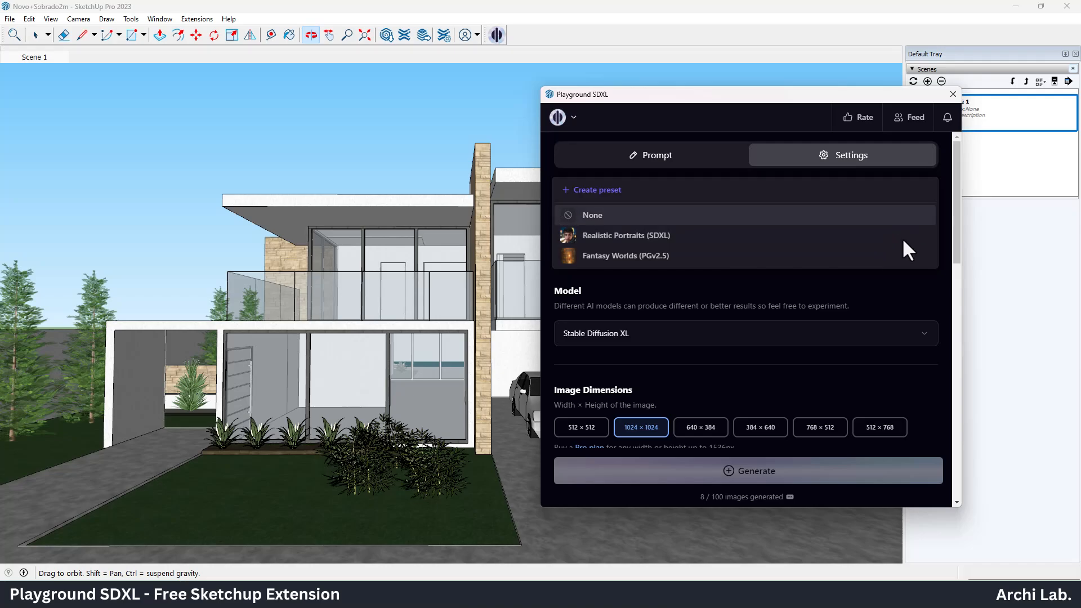
left_click(745, 333)
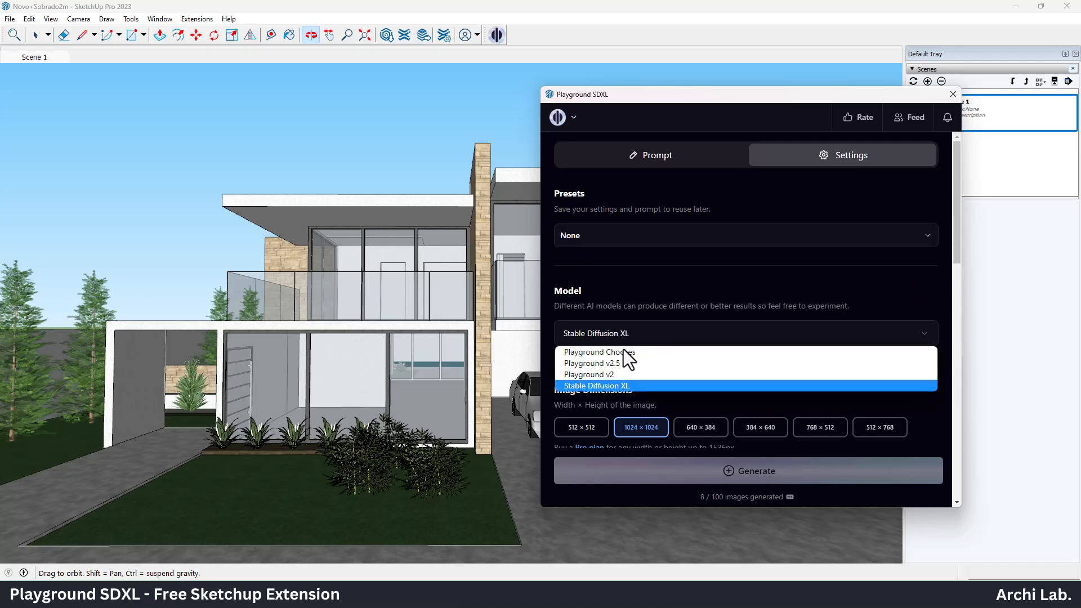
mouse_move(620, 393)
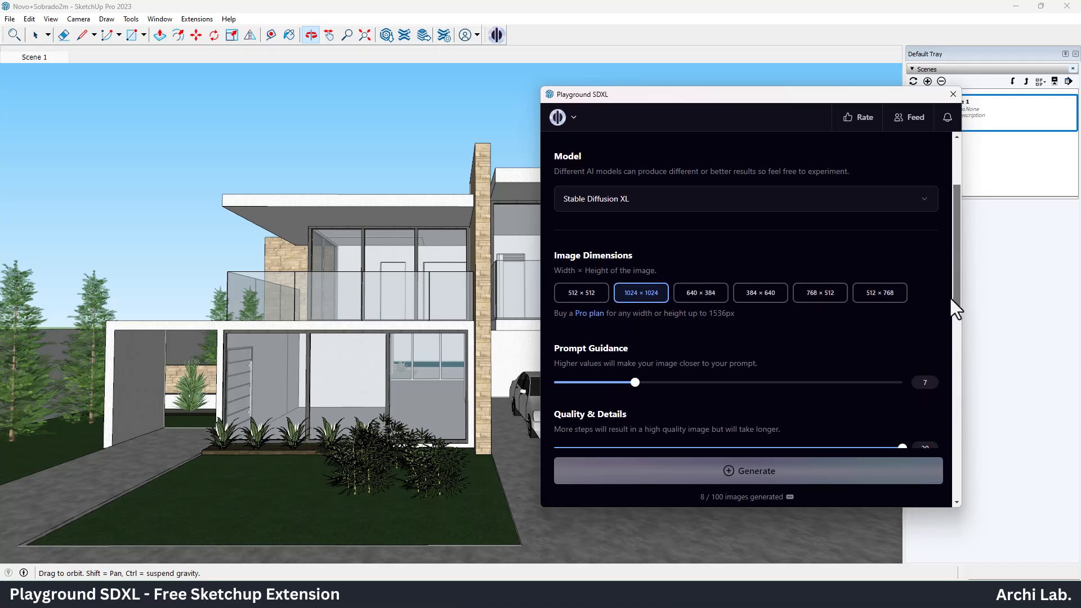
scroll("down", 3)
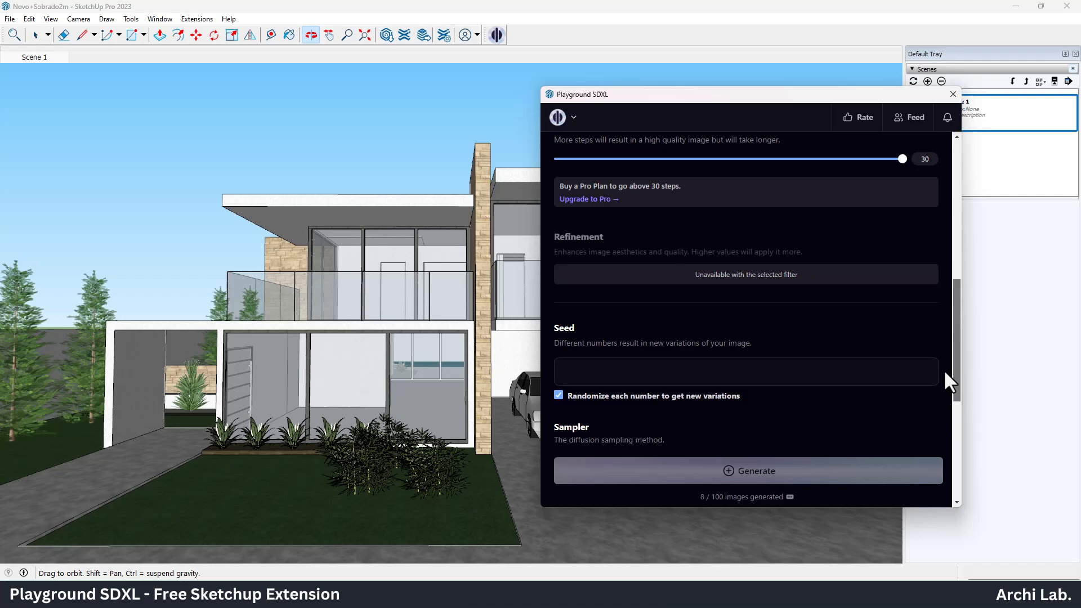
scroll("down", 3)
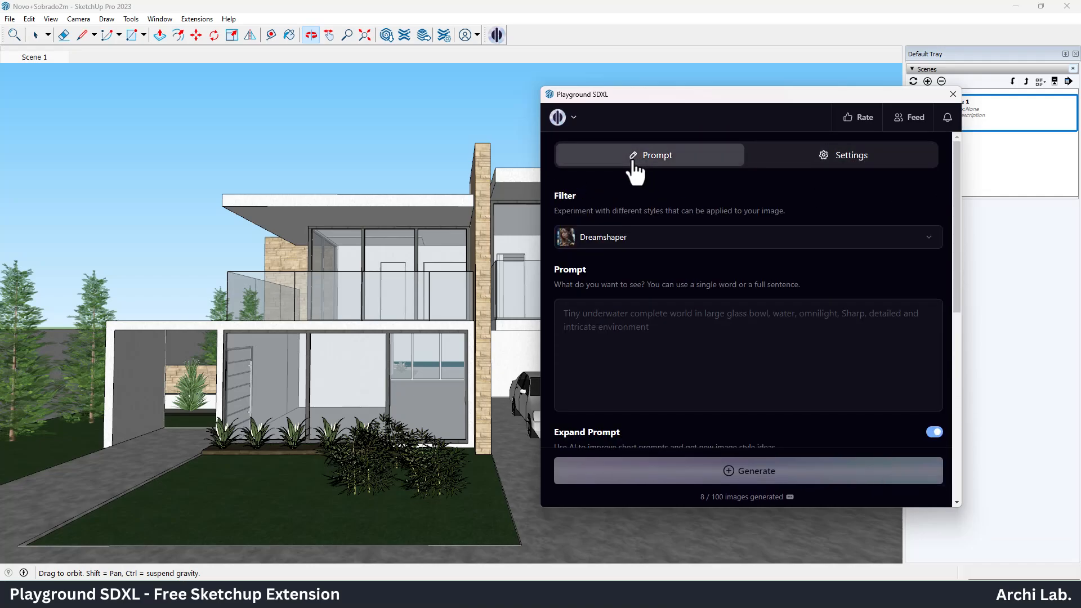
mouse_move(44, 69)
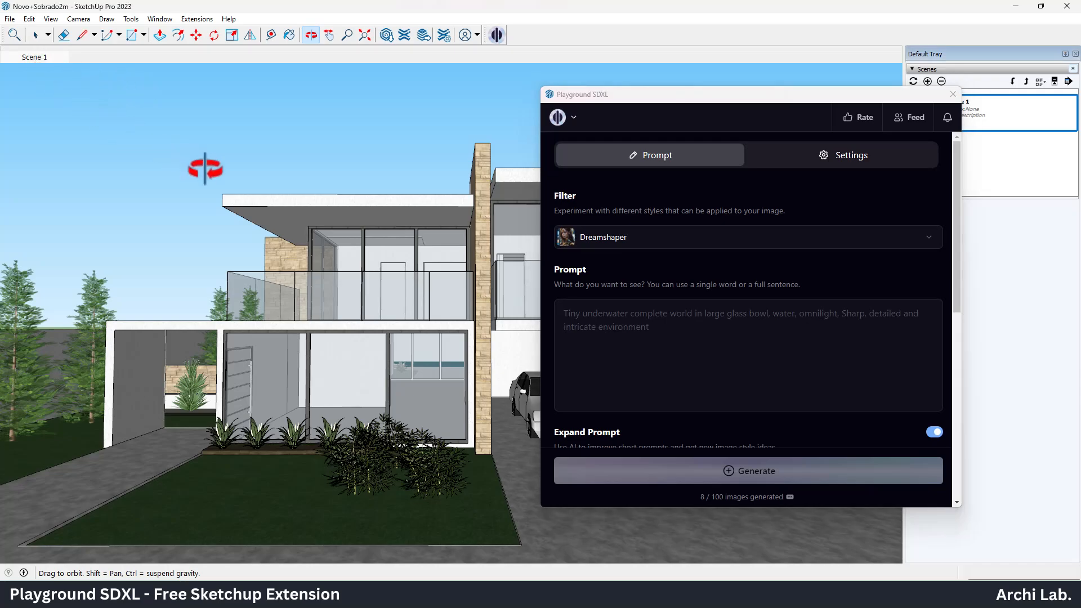
- Export the villa view as the JPEG Novo+Sobrado2m.jpg to the Desktop
left_click(10, 19)
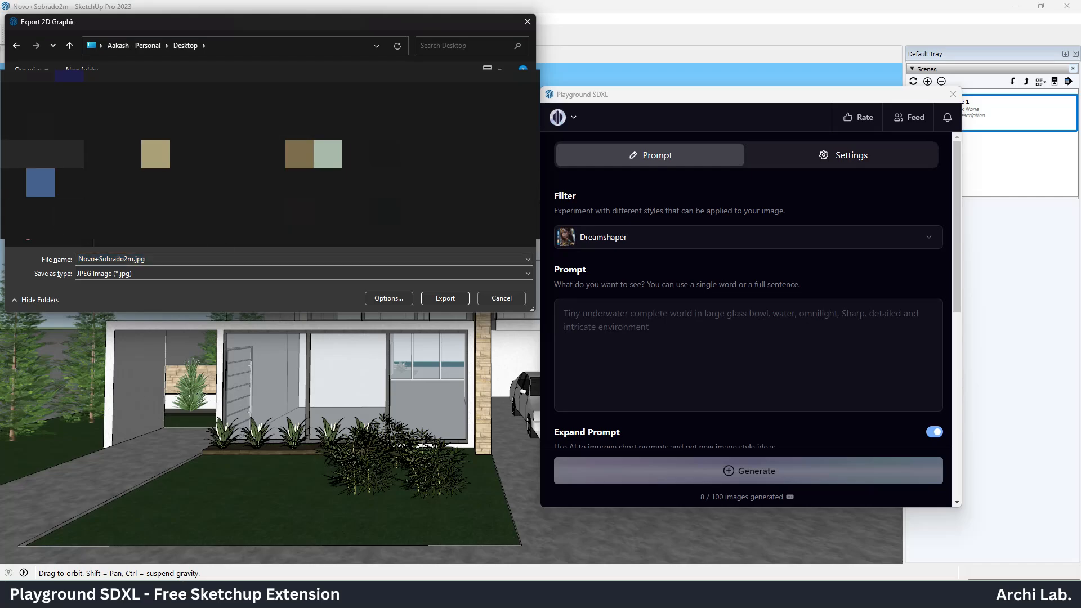
left_click(500, 298)
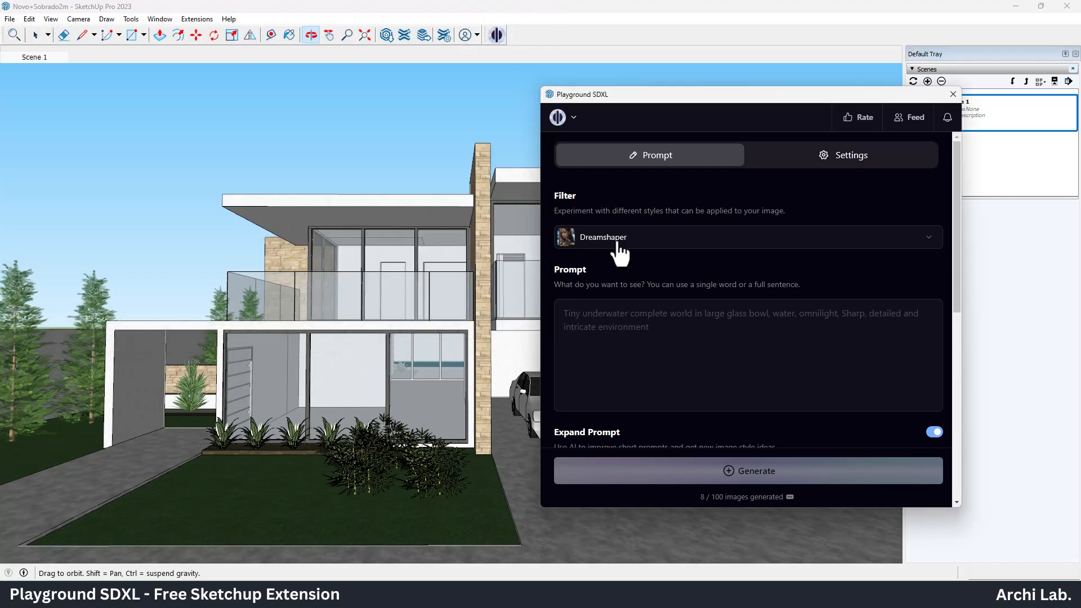
- Keep the Dreamshaper filter and enter the prompt 'Modern Villa design'
left_click(744, 236)
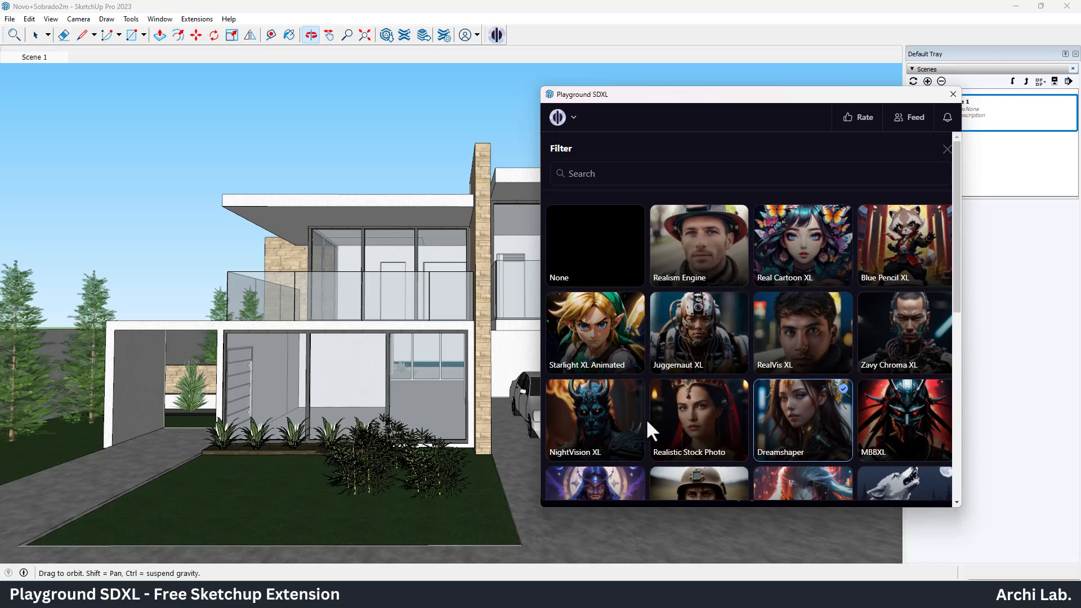
left_click(802, 418)
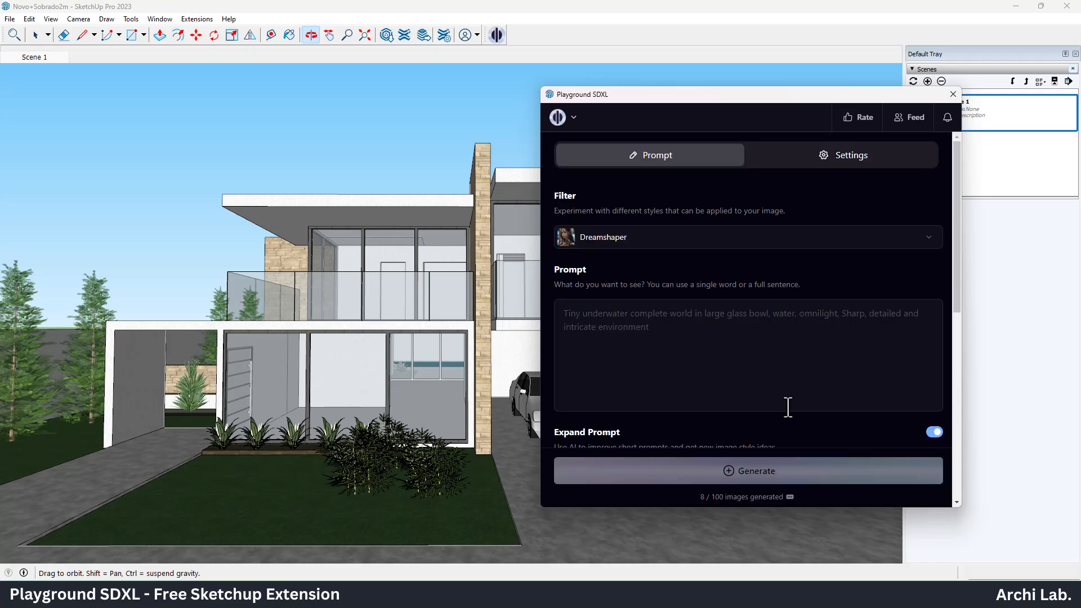
type("Modern Villa design")
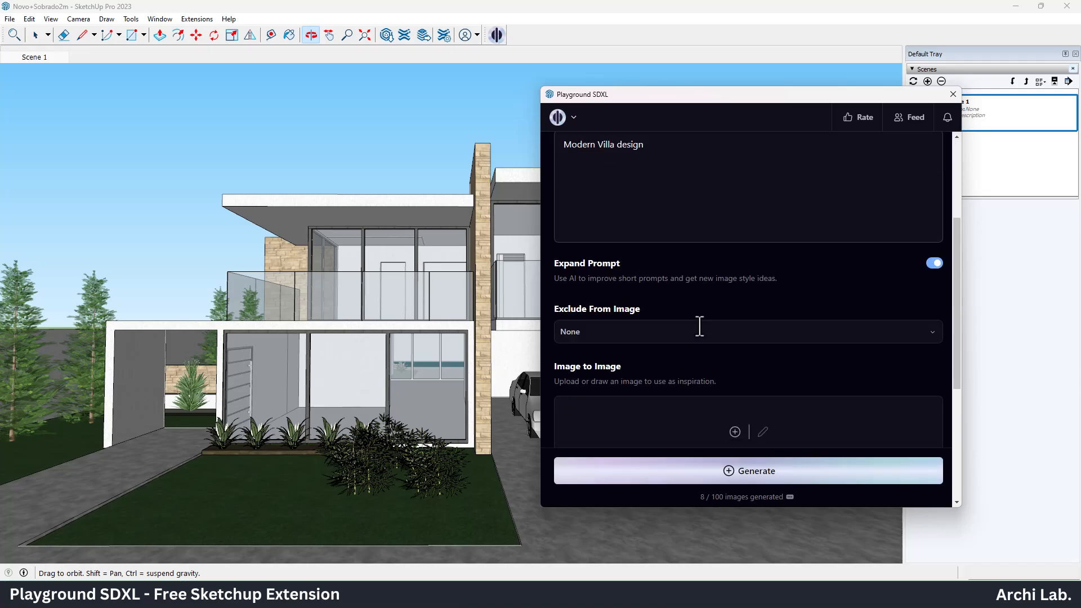
- Upload the exported villa JPEG under Image to Image with image strength 30
scroll("down", 3)
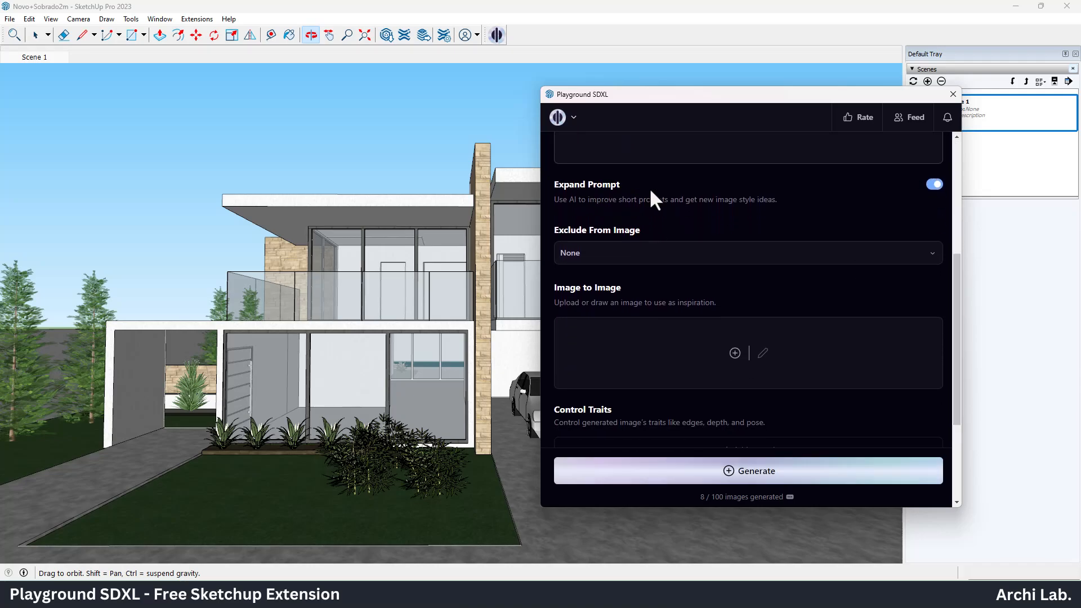
left_click(734, 352)
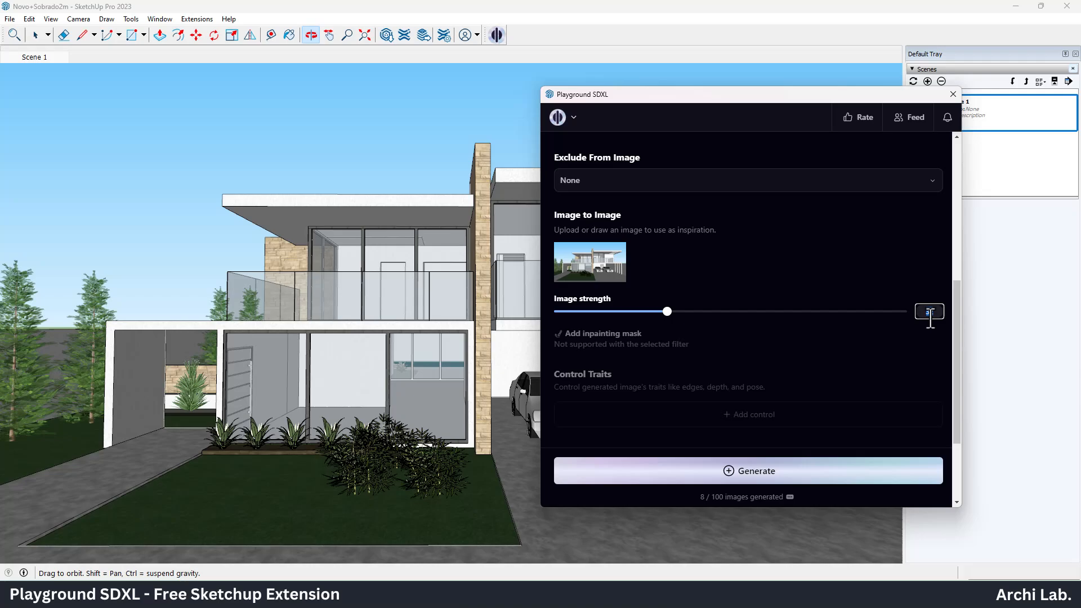
type("30")
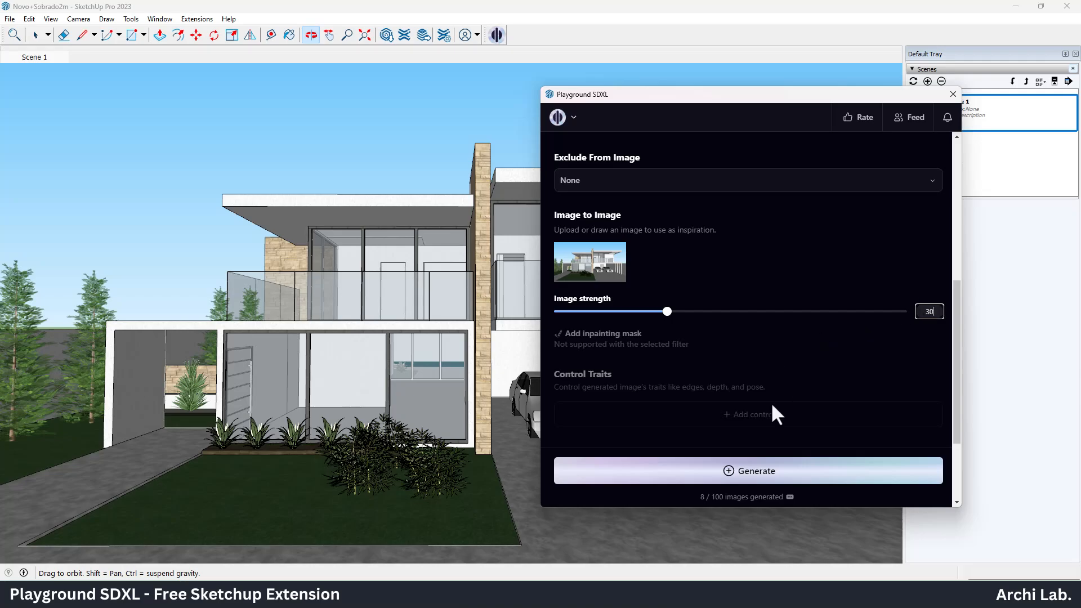
left_click(747, 471)
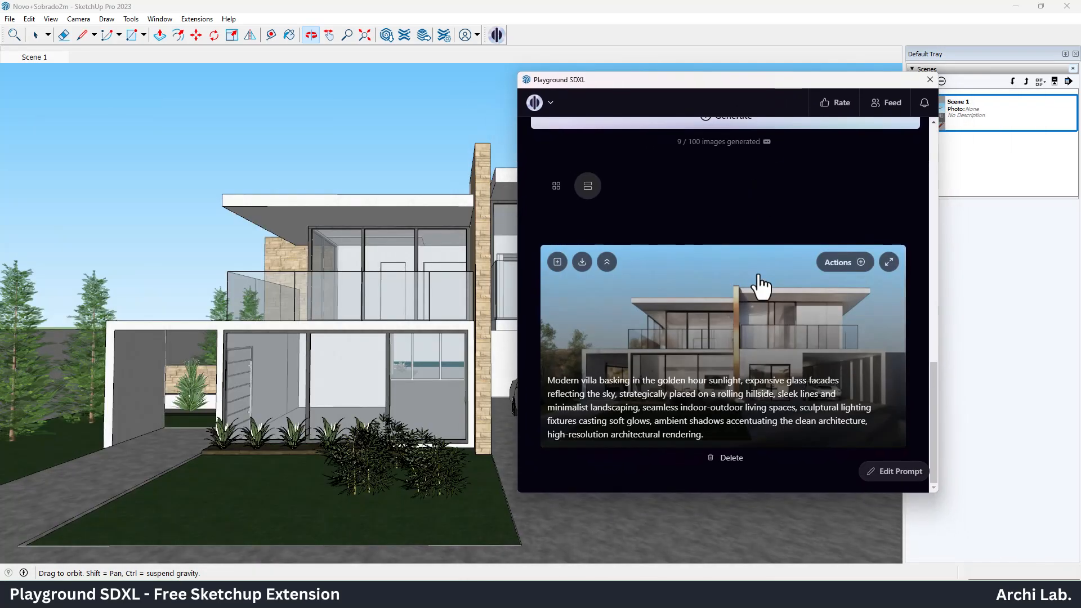
- Revisit the filter gallery after generating and close it without changing Dreamshaper
scroll("up", 3)
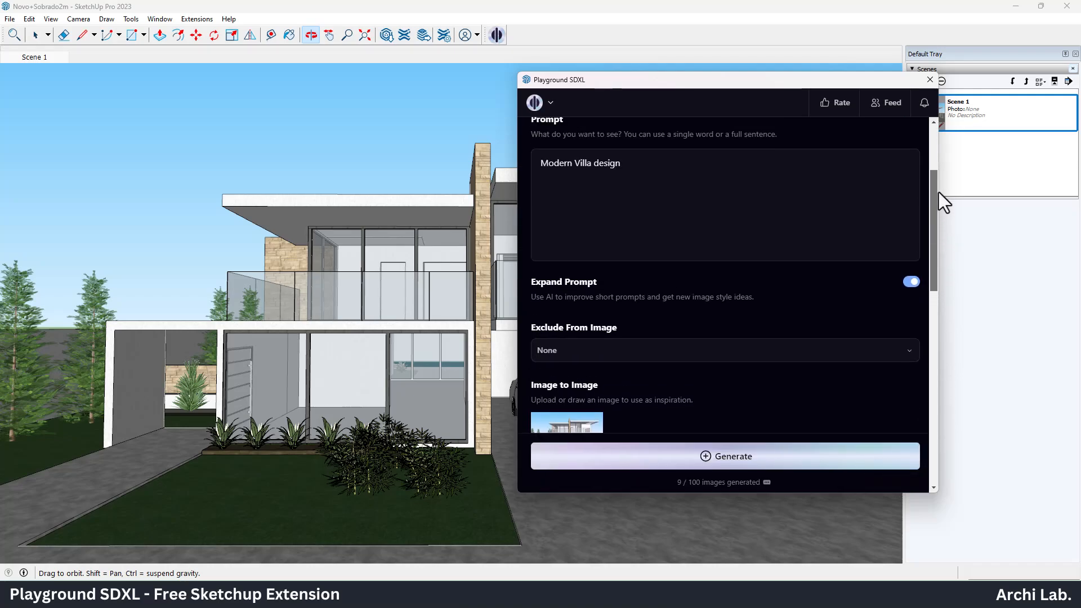
scroll("up", 3)
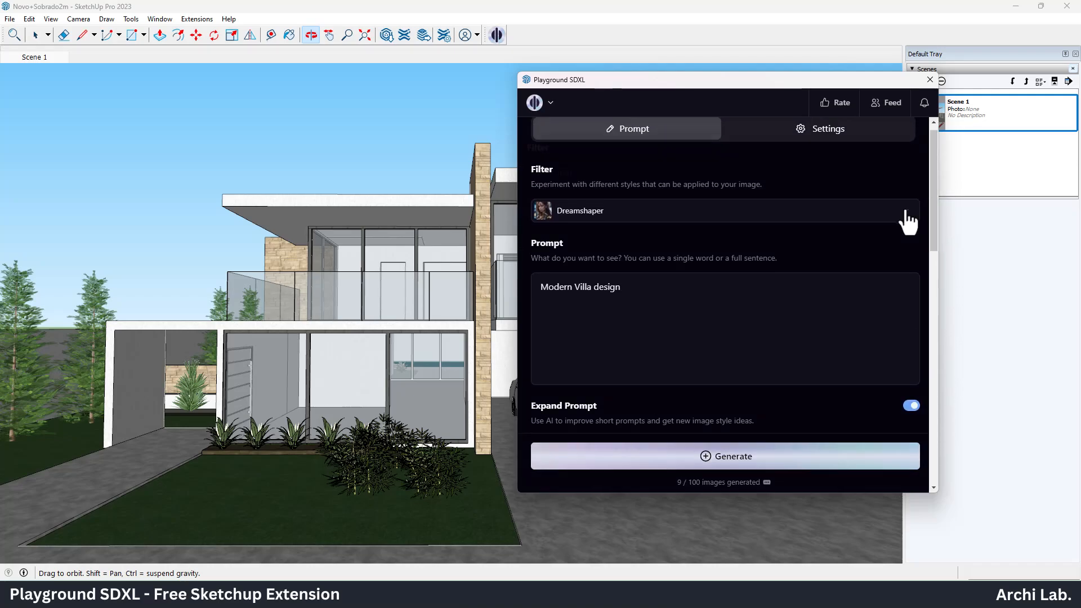
left_click(720, 210)
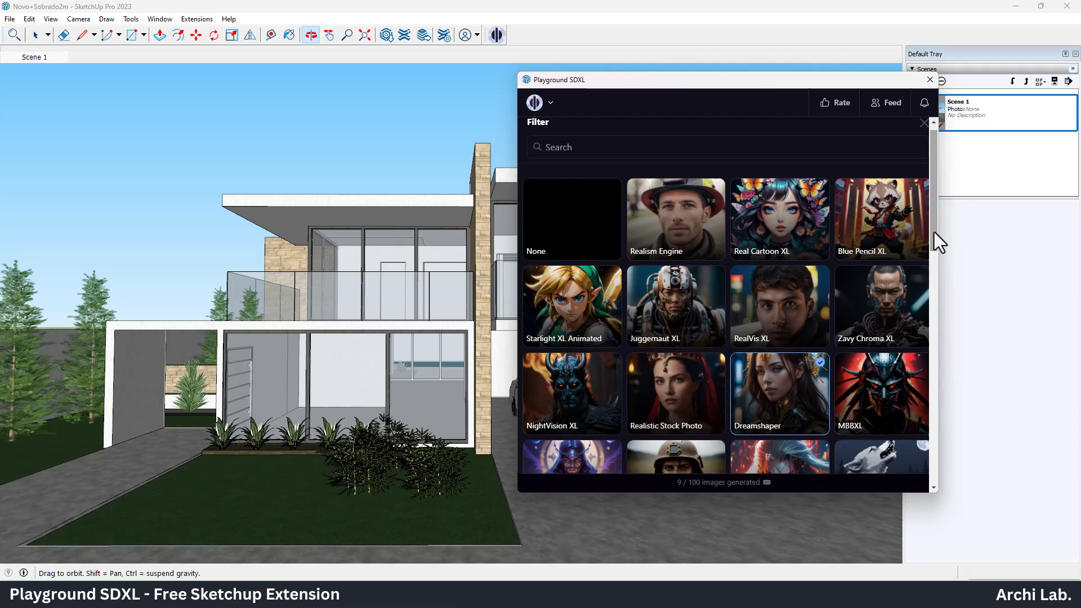
left_click(923, 123)
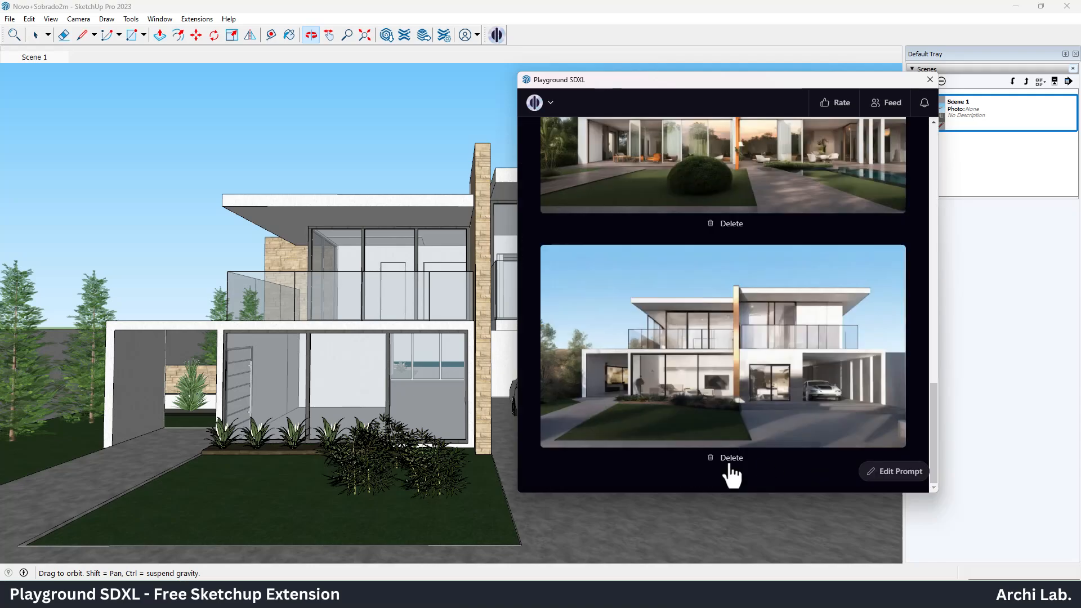
- Start downloading the dusky-sky villa render as a JPEG
scroll("up", 3)
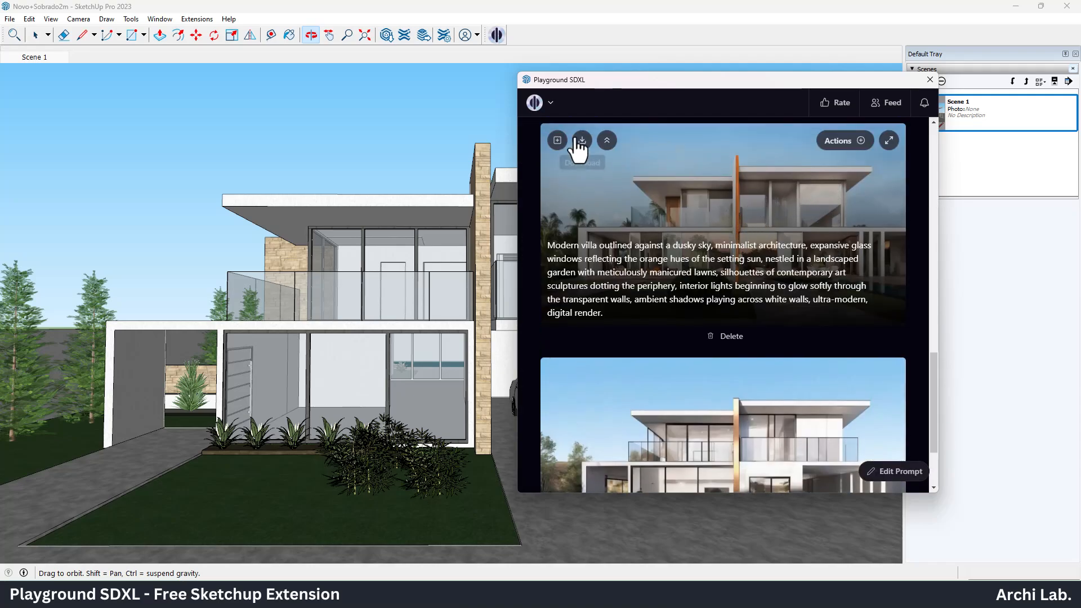
left_click(581, 140)
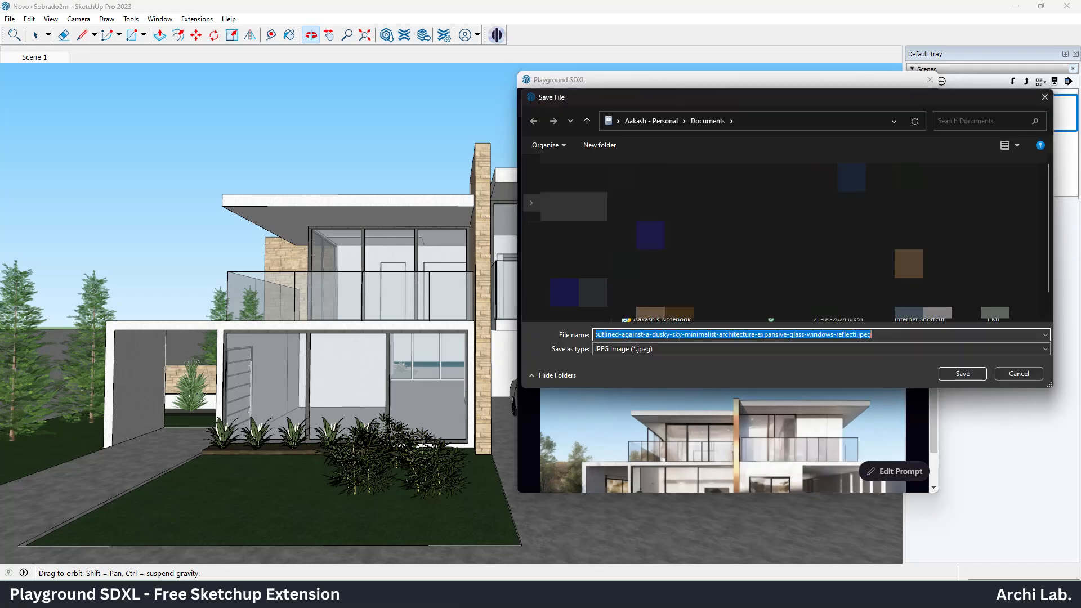